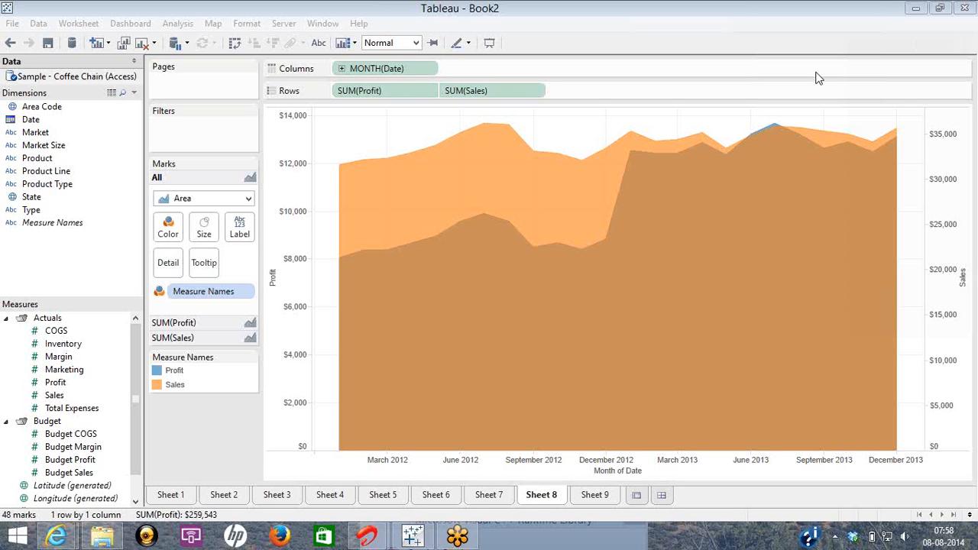
mouse_move(745, 22)
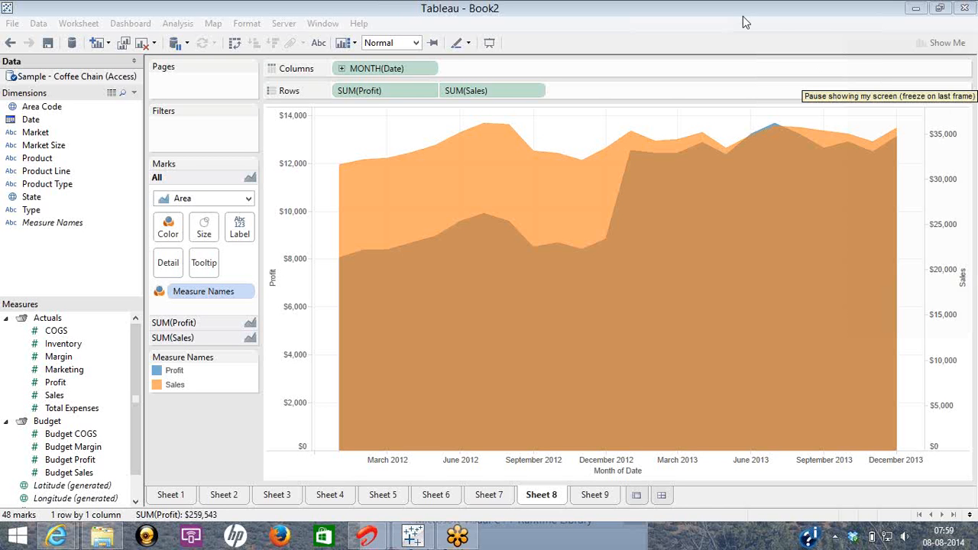
mouse_move(777, 39)
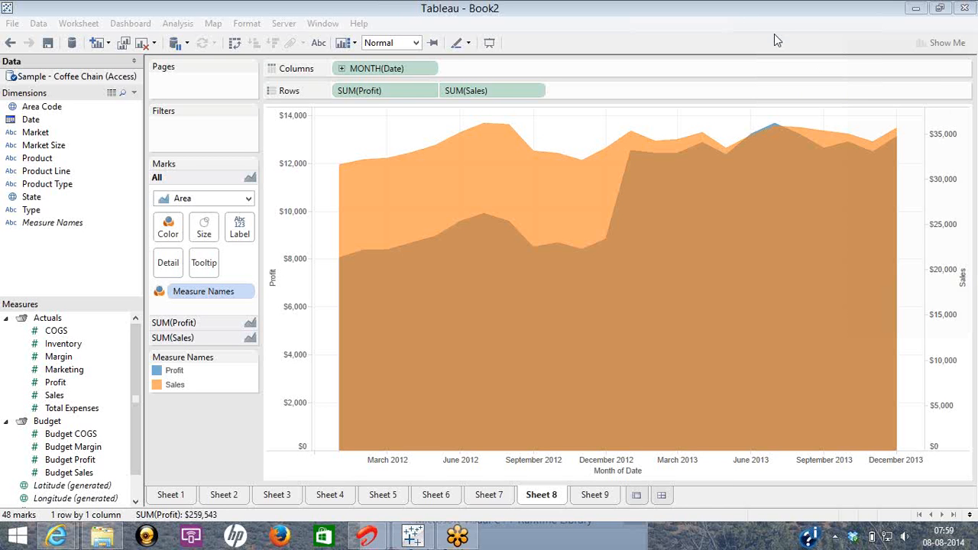
Step: Leave the Sheet 8 Profit and Sales area chart for the Tableau start page
click(944, 42)
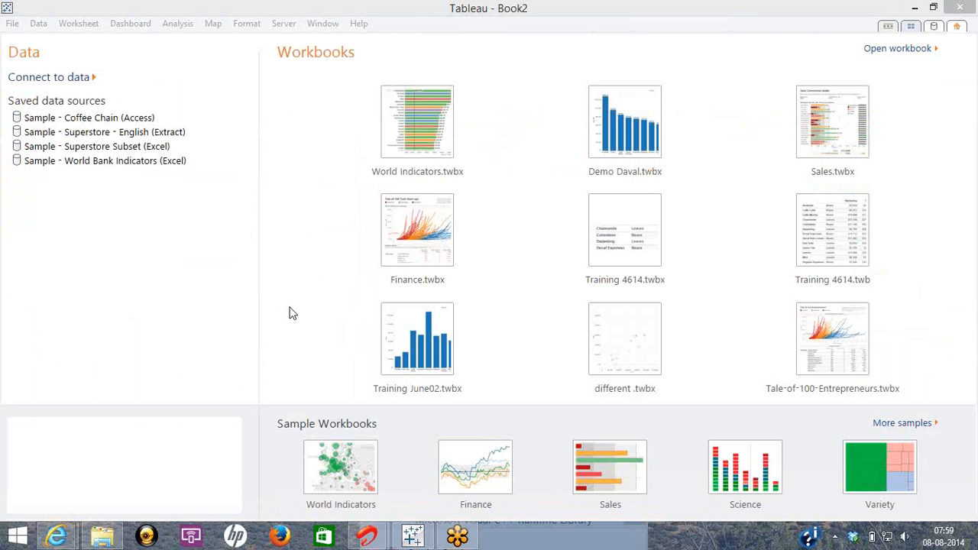
mouse_move(344, 477)
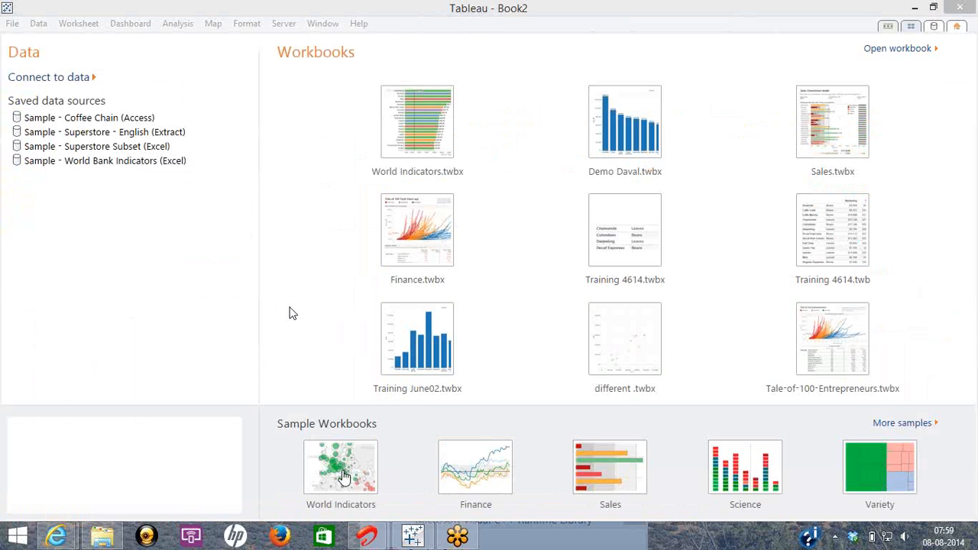
mouse_move(624, 123)
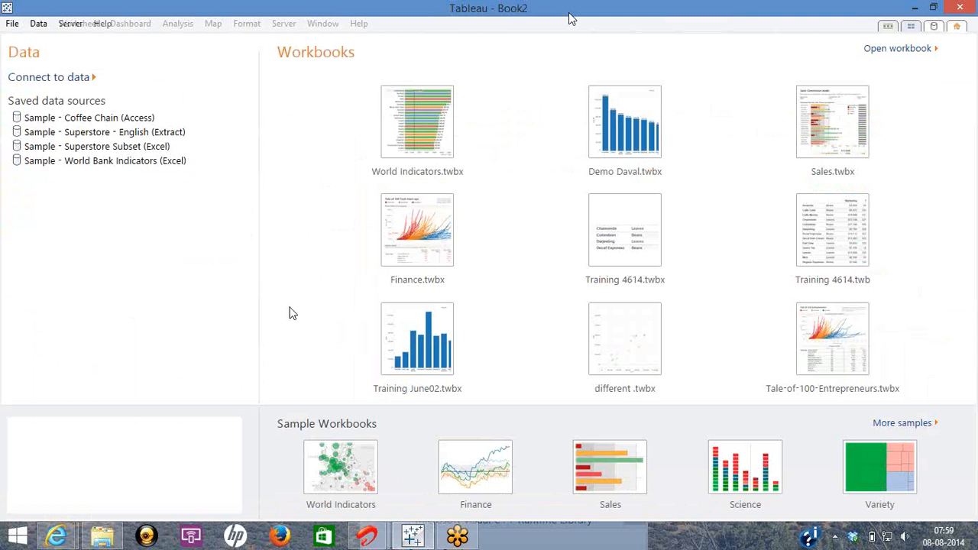
mouse_move(623, 11)
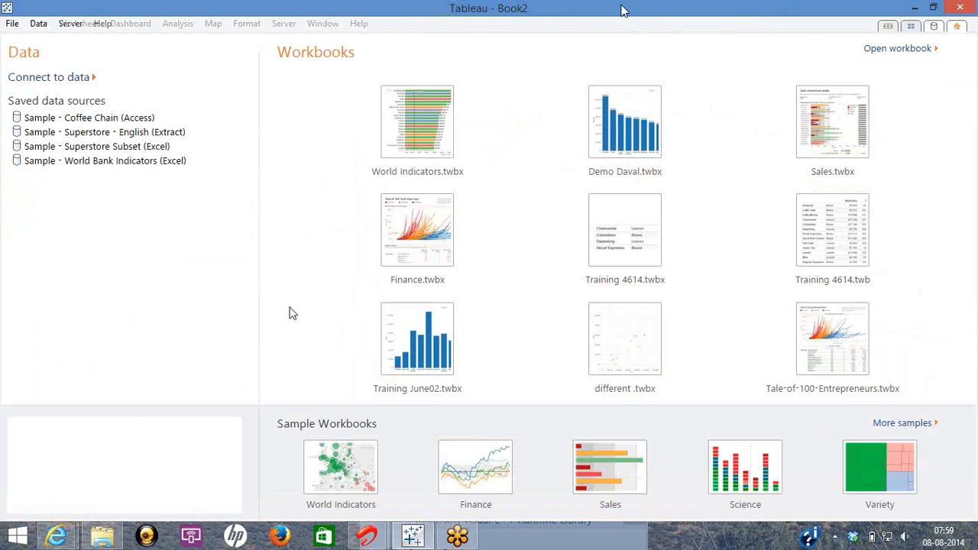
mouse_move(343, 186)
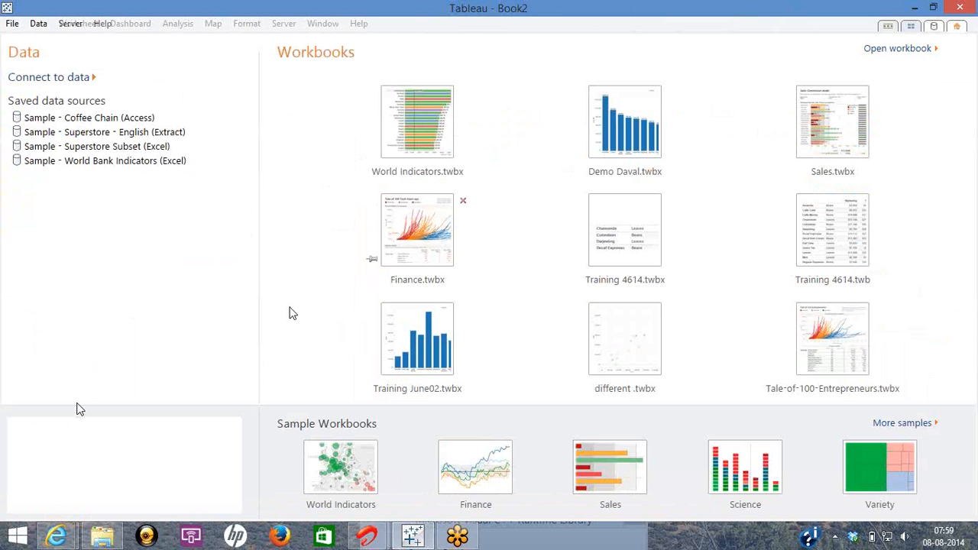
mouse_move(954, 108)
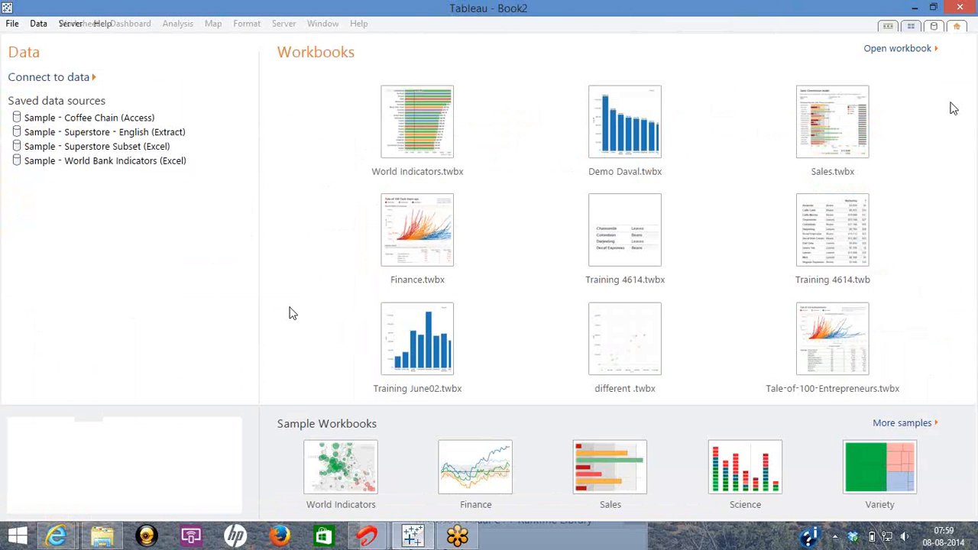
mouse_move(624, 230)
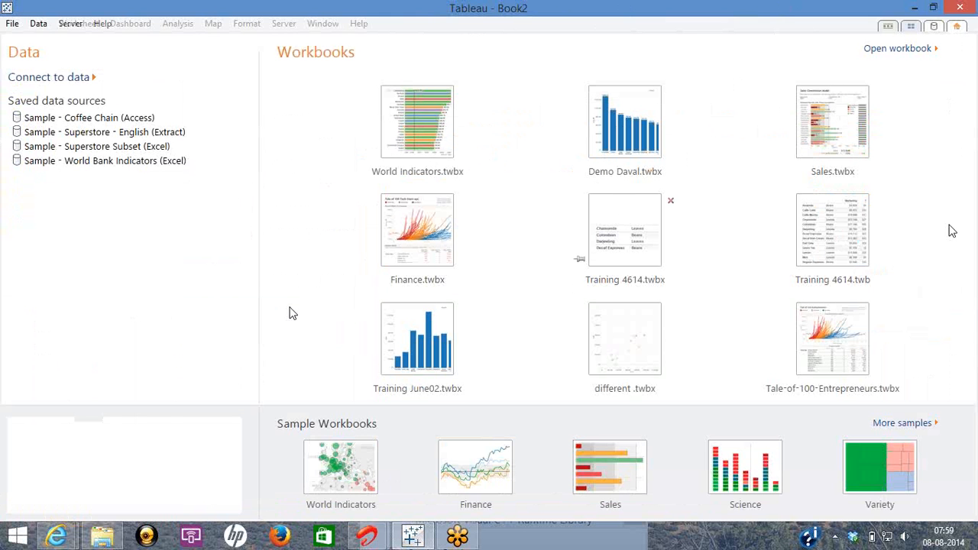
mouse_move(668, 203)
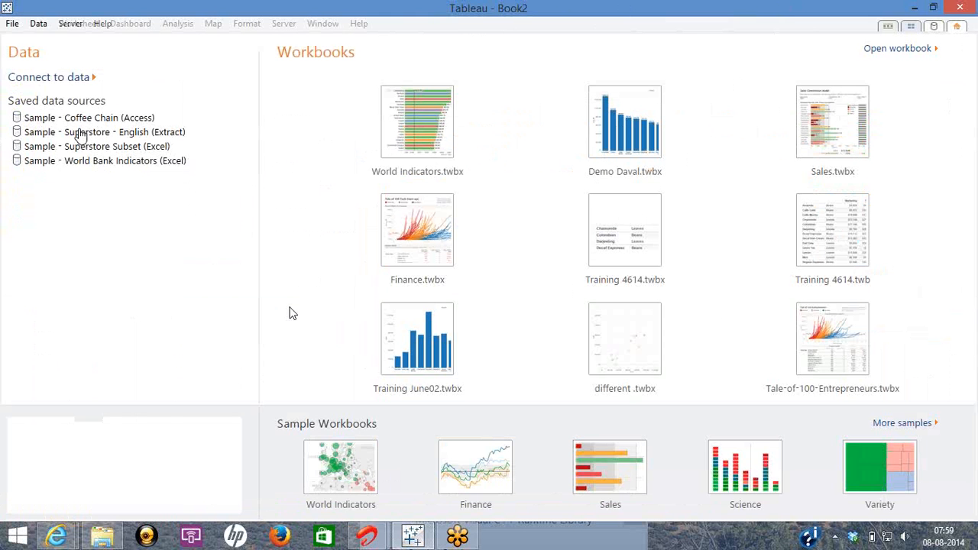
mouse_move(105, 131)
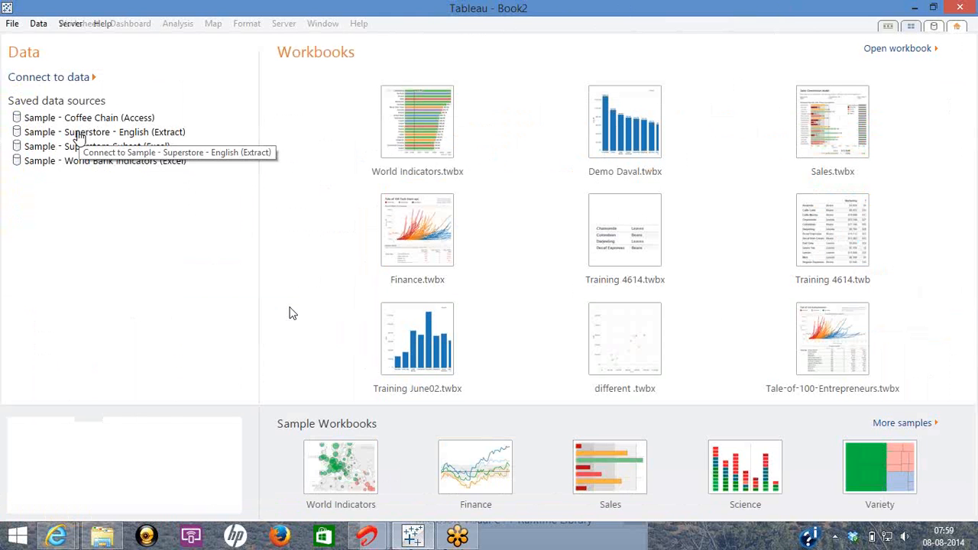
mouse_move(124, 206)
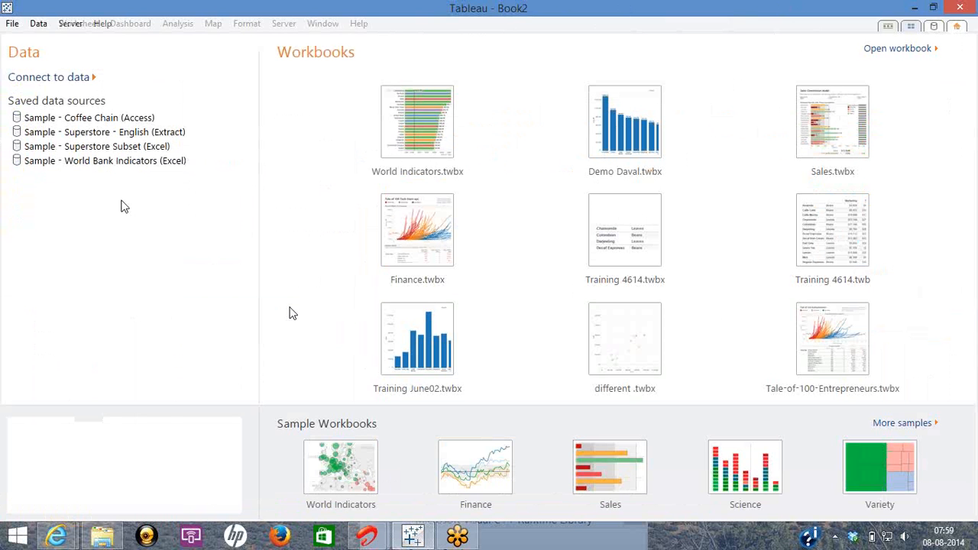
mouse_move(140, 215)
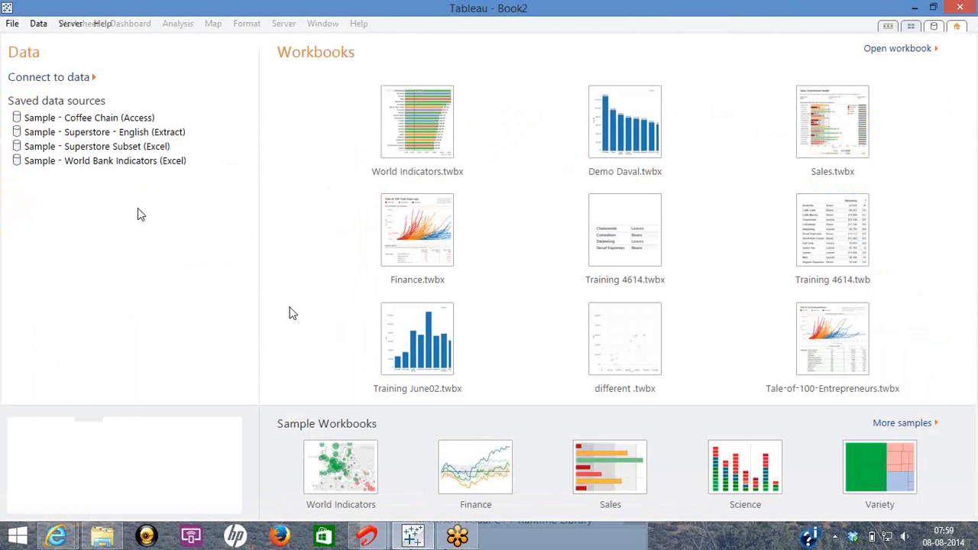
mouse_move(820, 461)
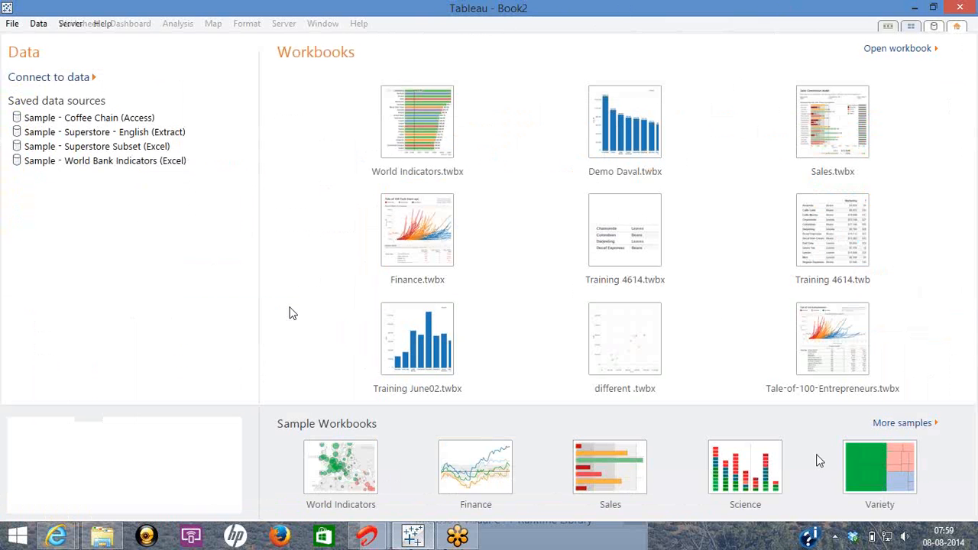
mouse_move(375, 477)
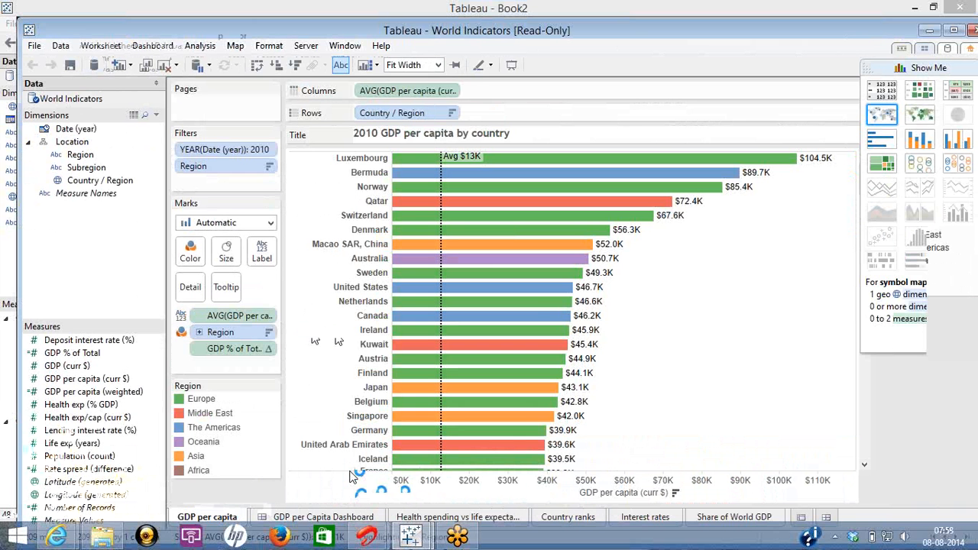
mouse_move(526, 38)
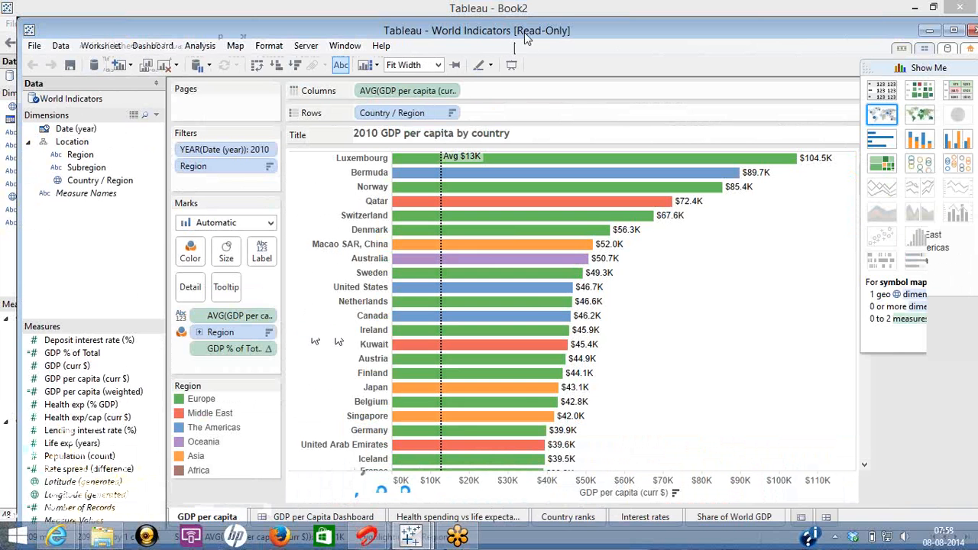
mouse_move(405, 156)
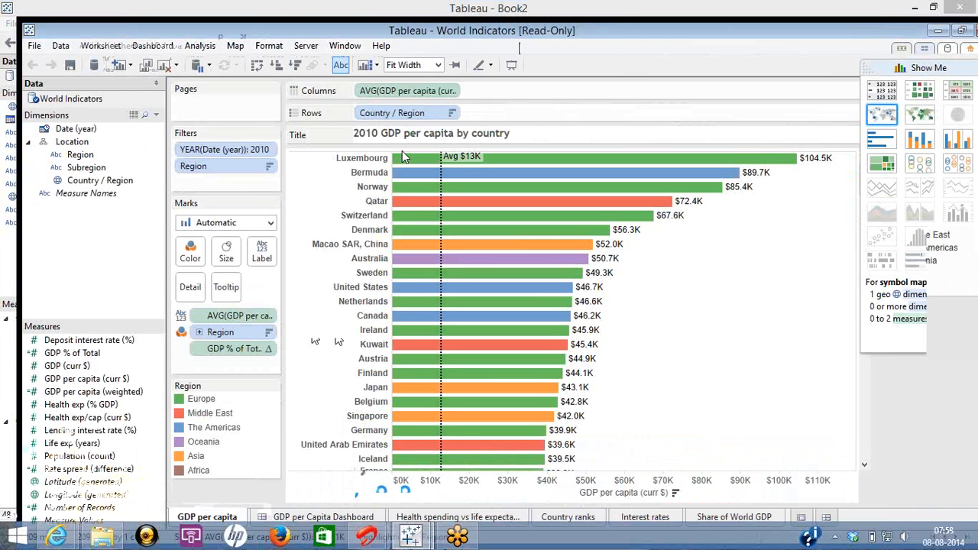
click(323, 517)
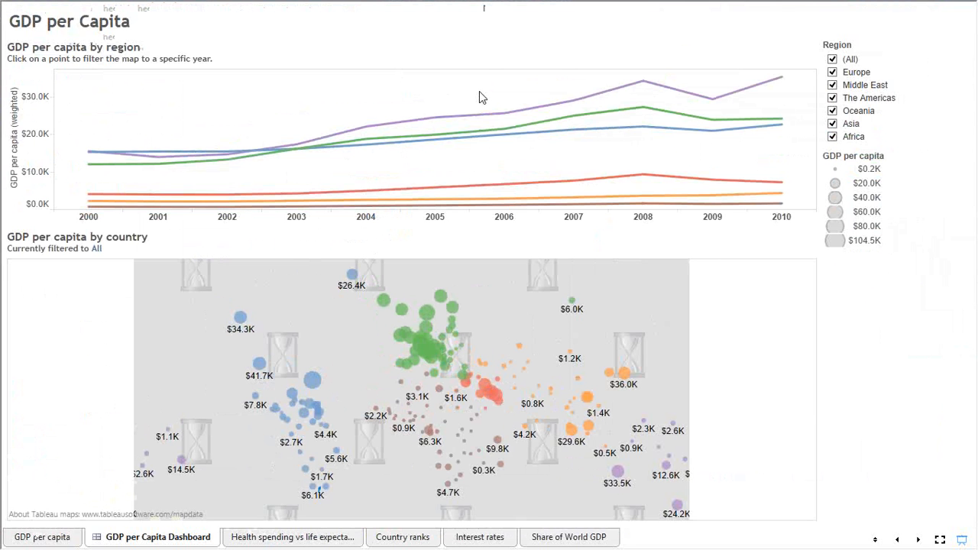
mouse_move(186, 134)
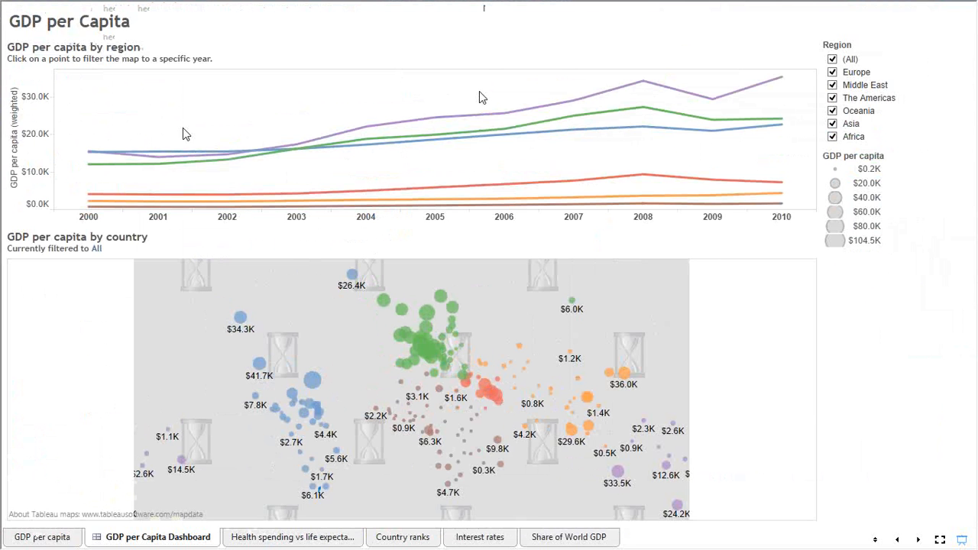
mouse_move(670, 58)
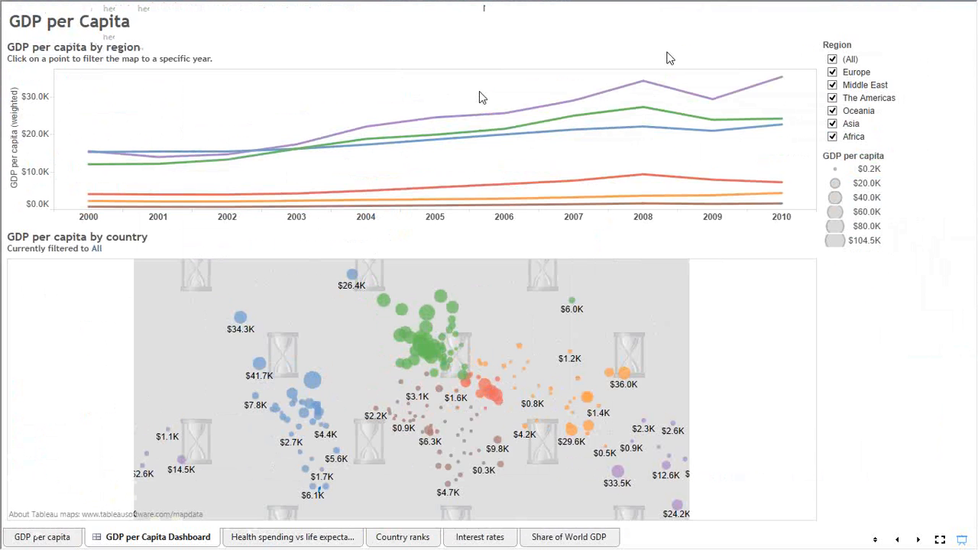
click(644, 83)
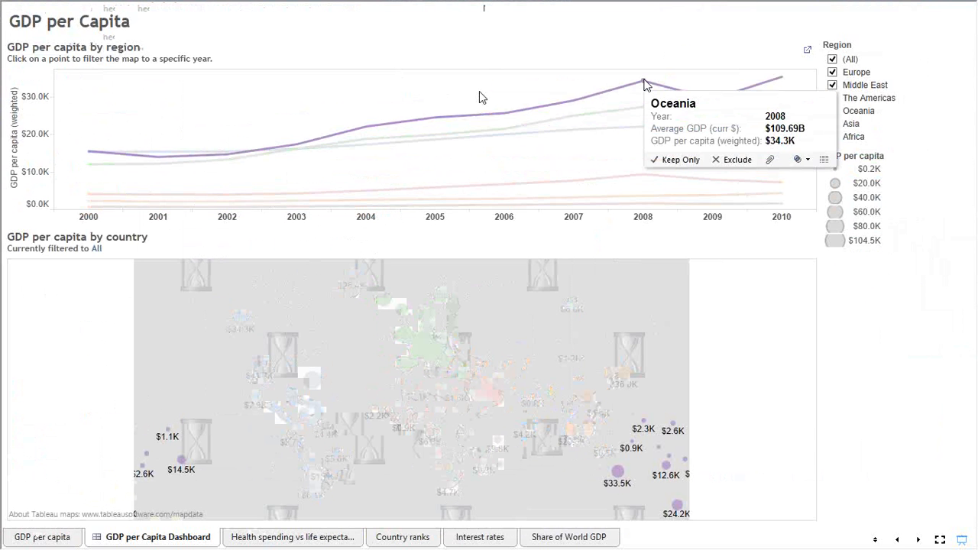
mouse_move(490, 142)
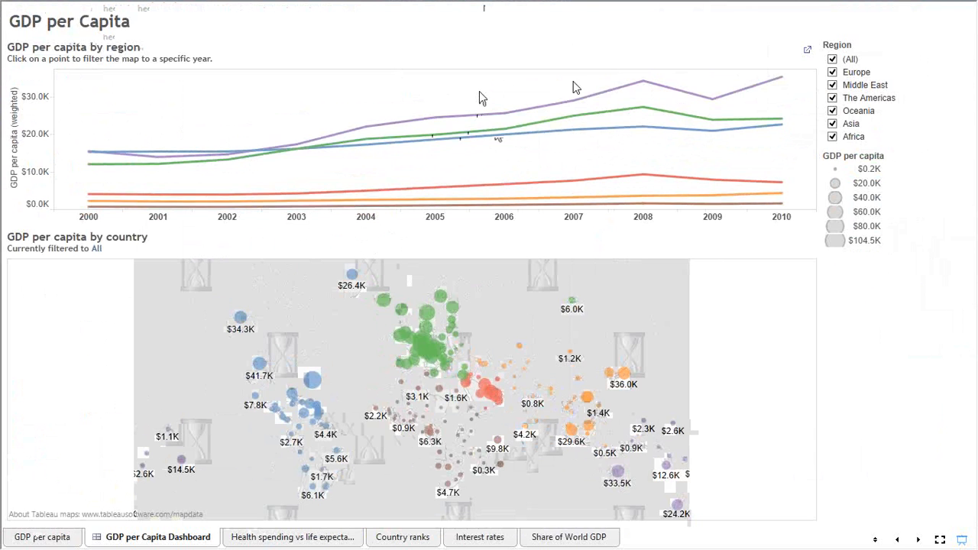
mouse_move(616, 86)
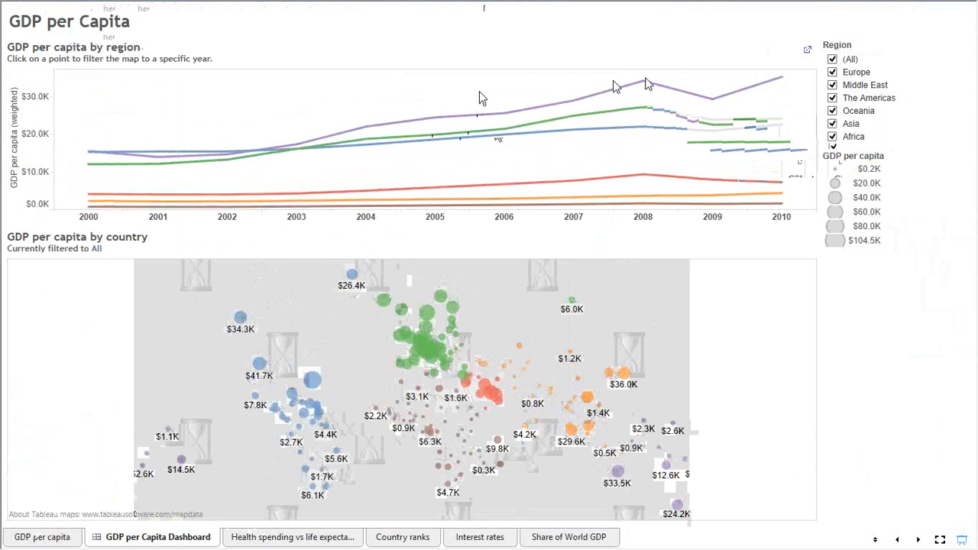
click(640, 83)
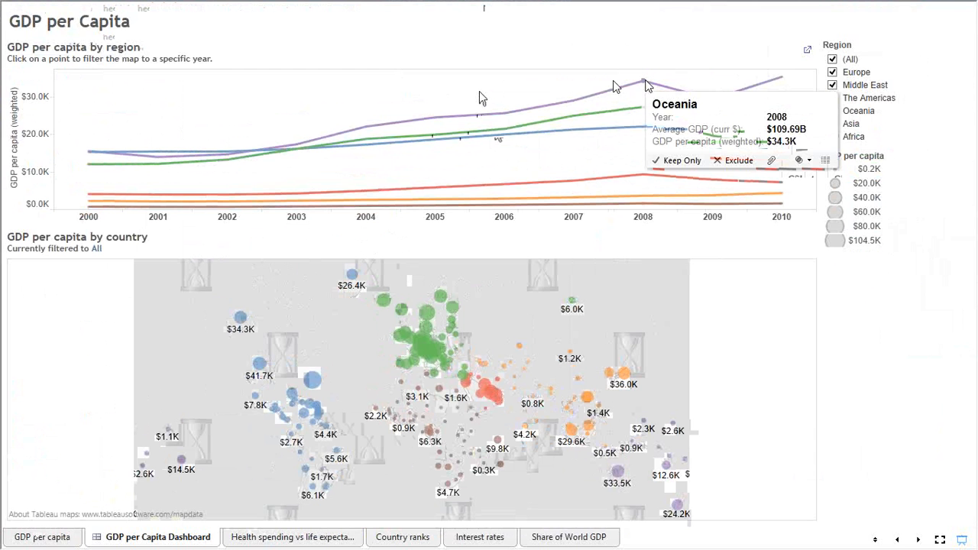
click(643, 82)
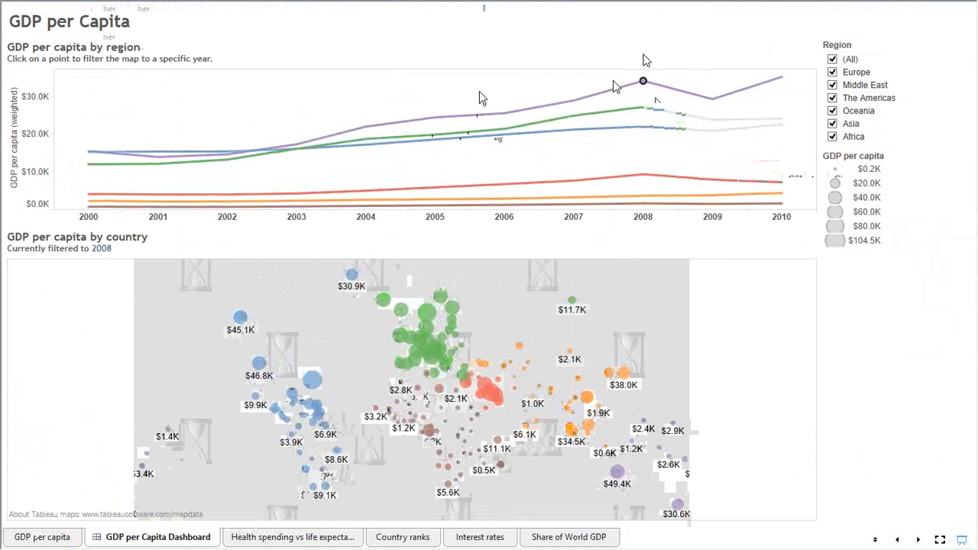
click(643, 81)
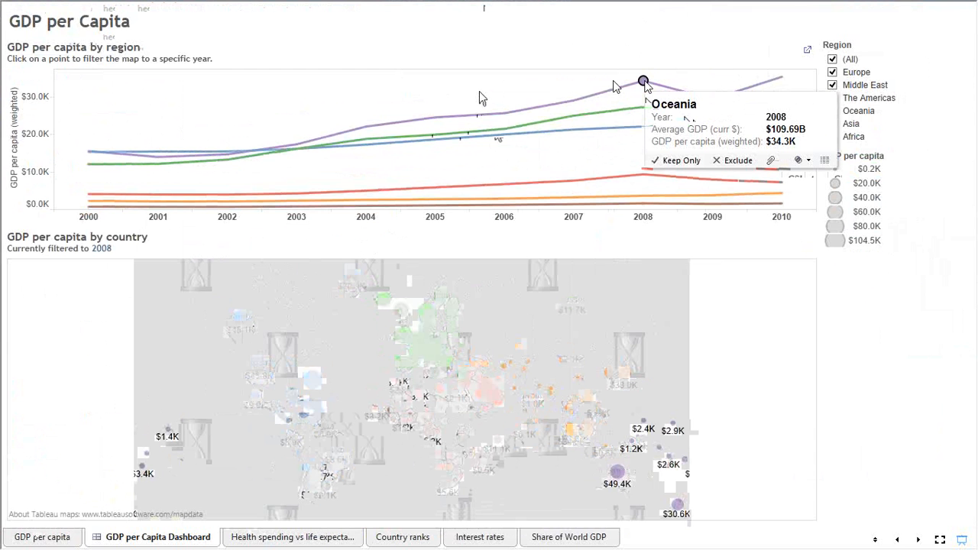
click(643, 81)
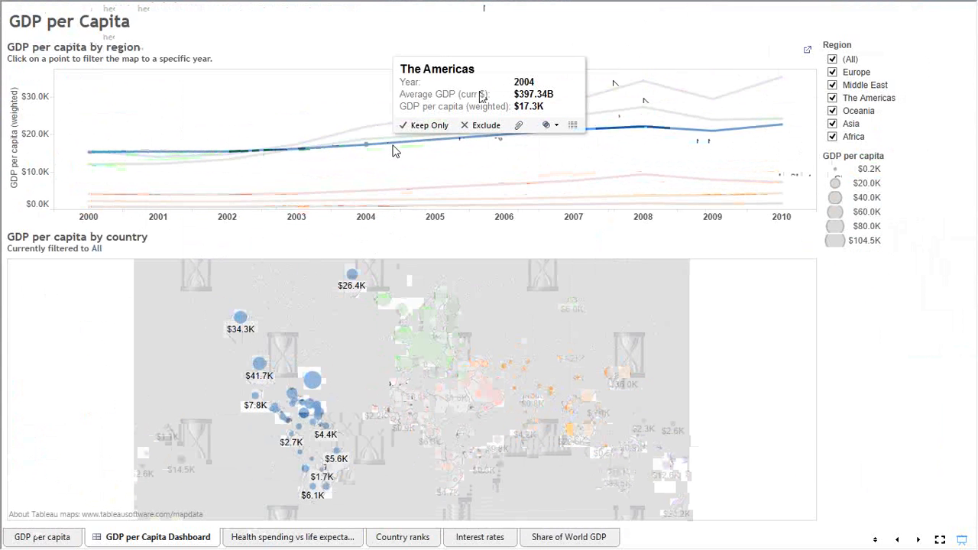
mouse_move(422, 148)
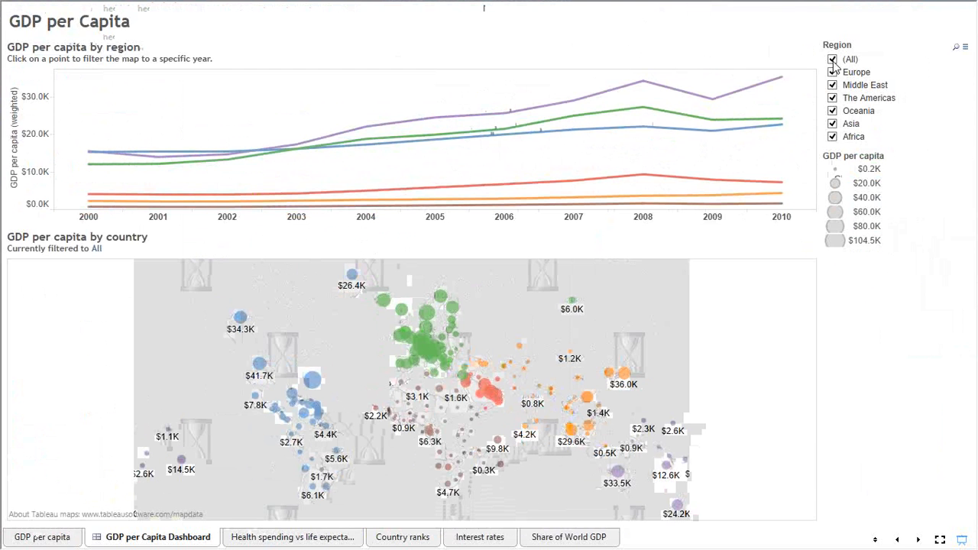
Step: Narrow the dashboard's Region filter from (All) to The Americas only
click(832, 59)
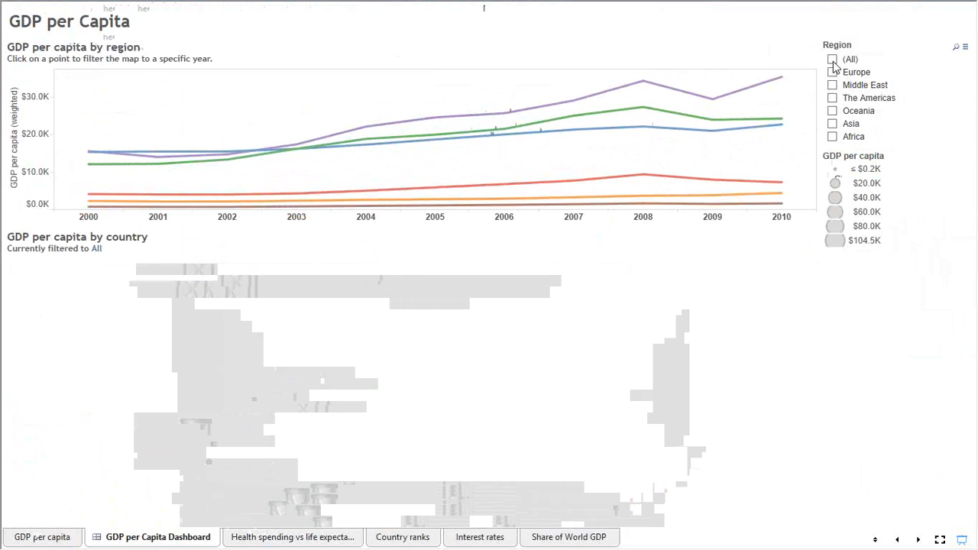
mouse_move(833, 106)
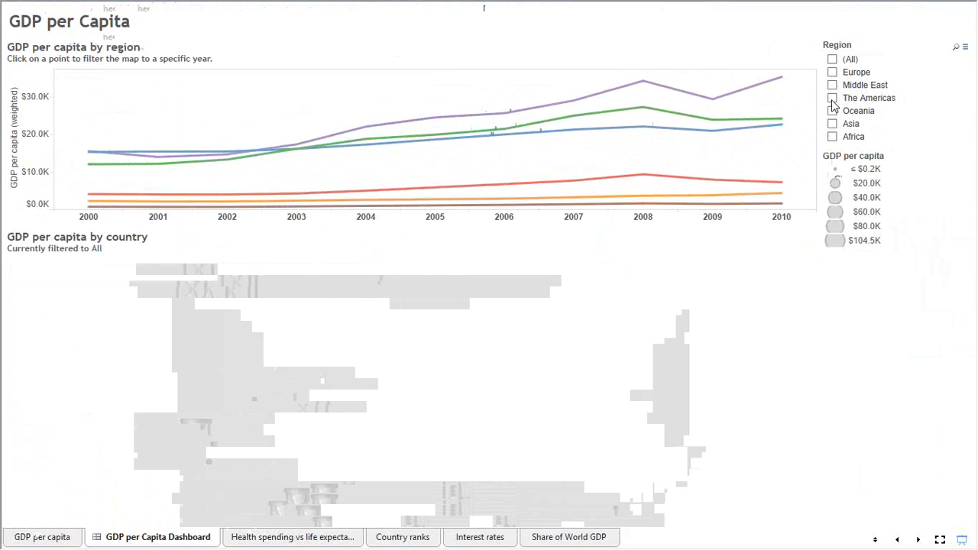
click(832, 97)
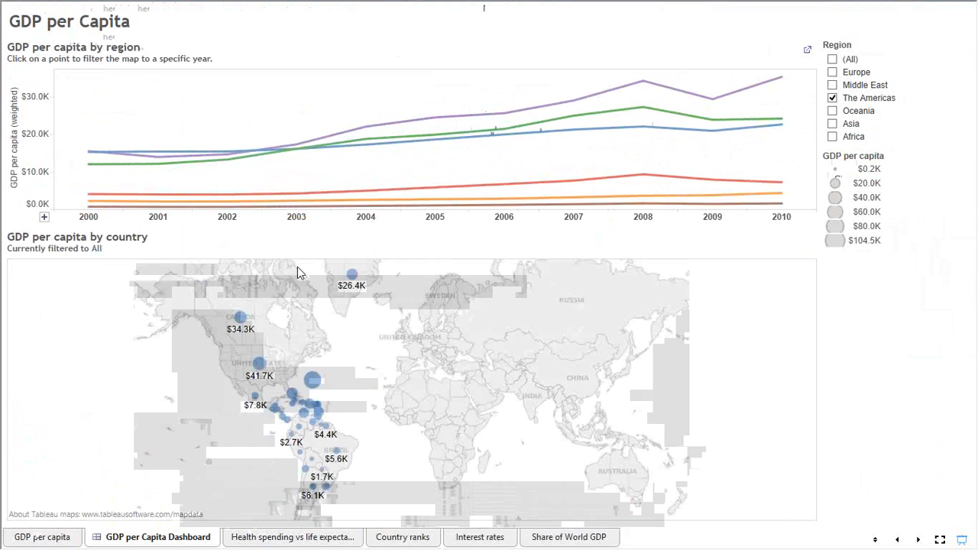
mouse_move(311, 386)
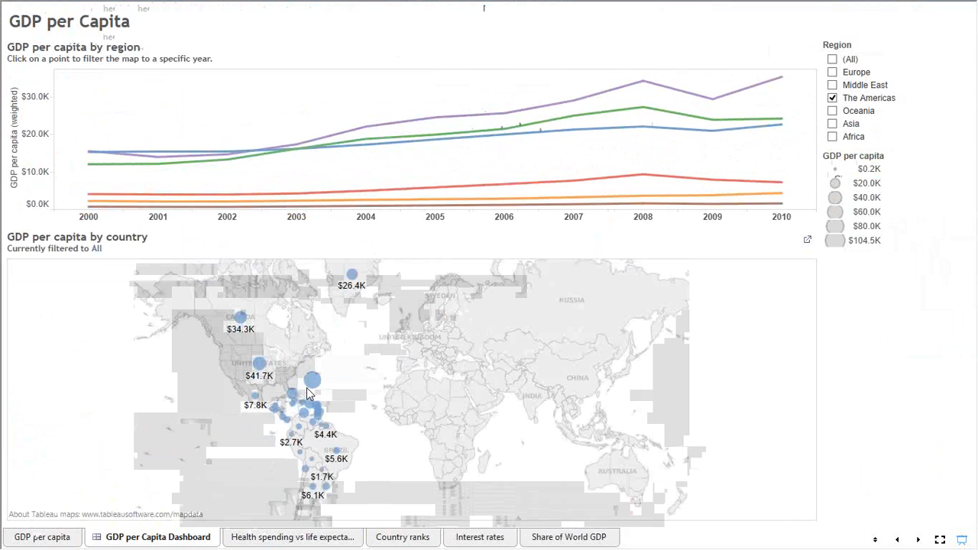
mouse_move(304, 487)
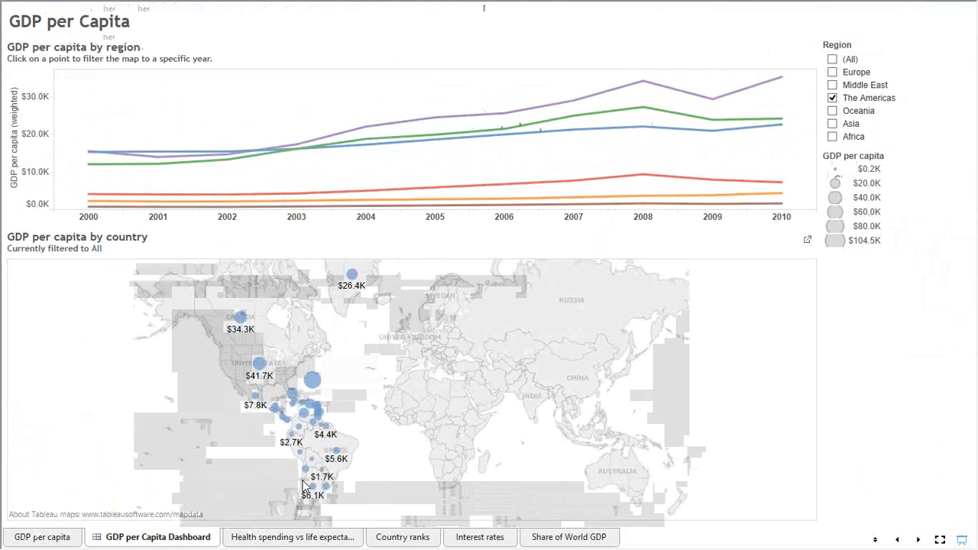
mouse_move(546, 124)
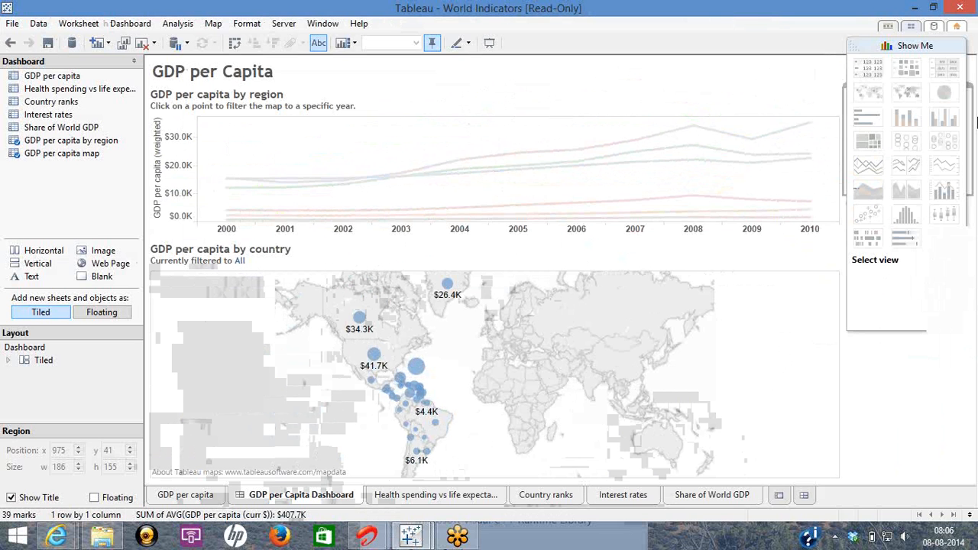
mouse_move(873, 82)
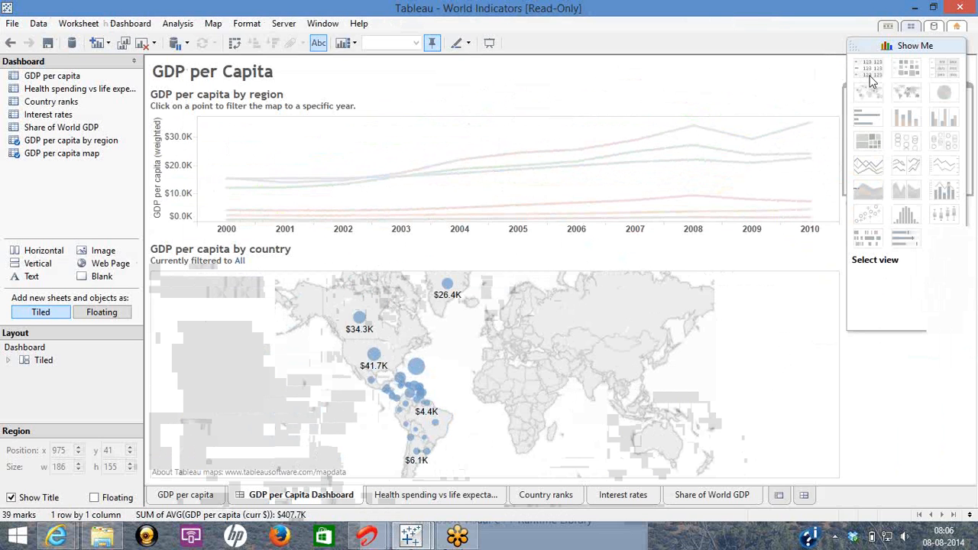
mouse_move(943, 214)
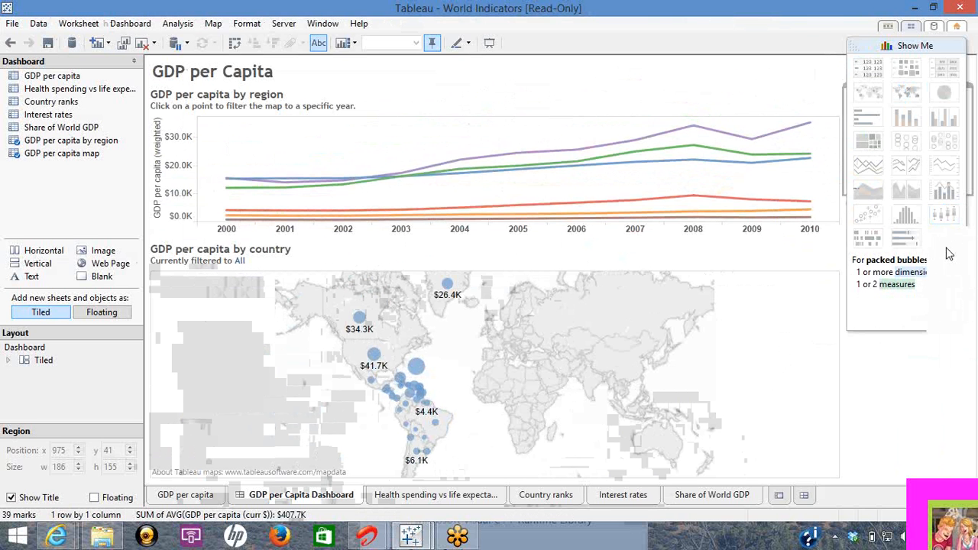
mouse_move(950, 27)
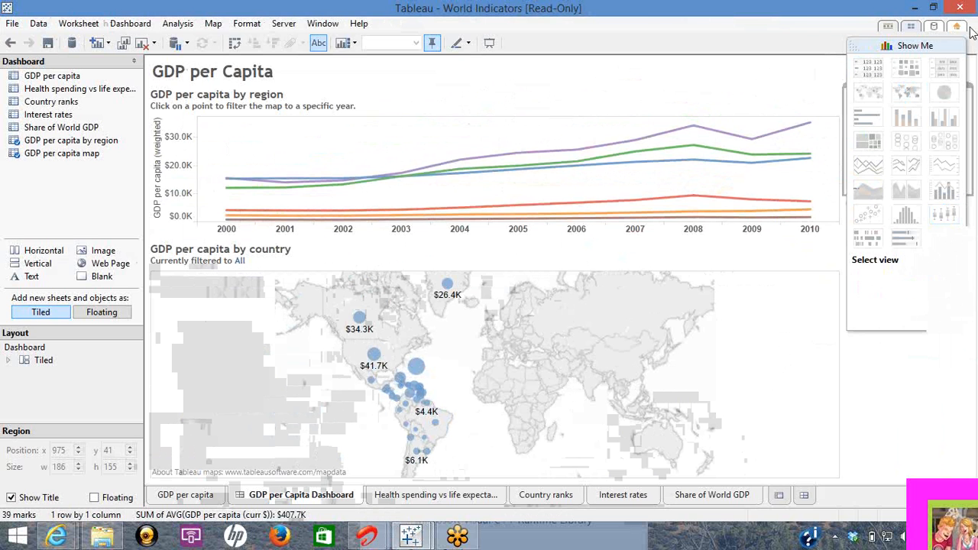
mouse_move(955, 34)
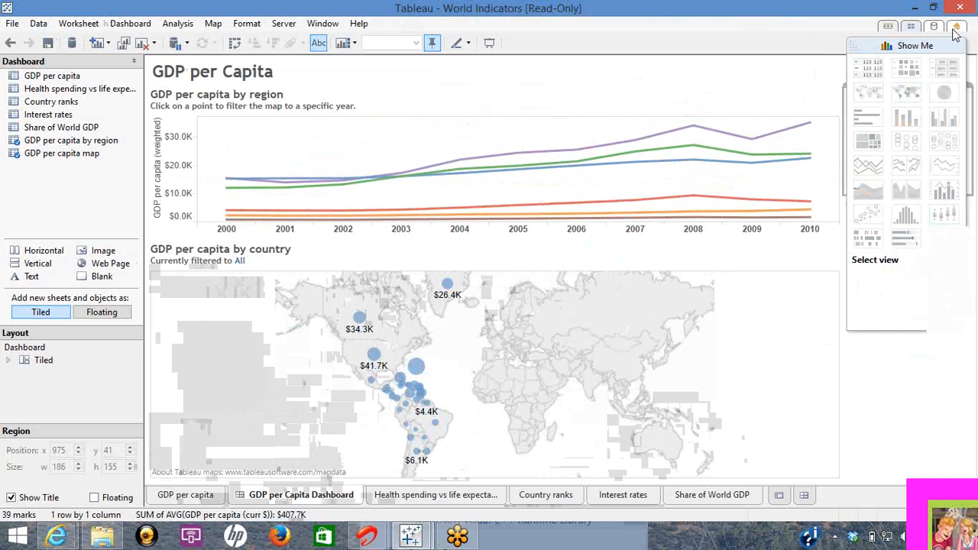
mouse_move(941, 274)
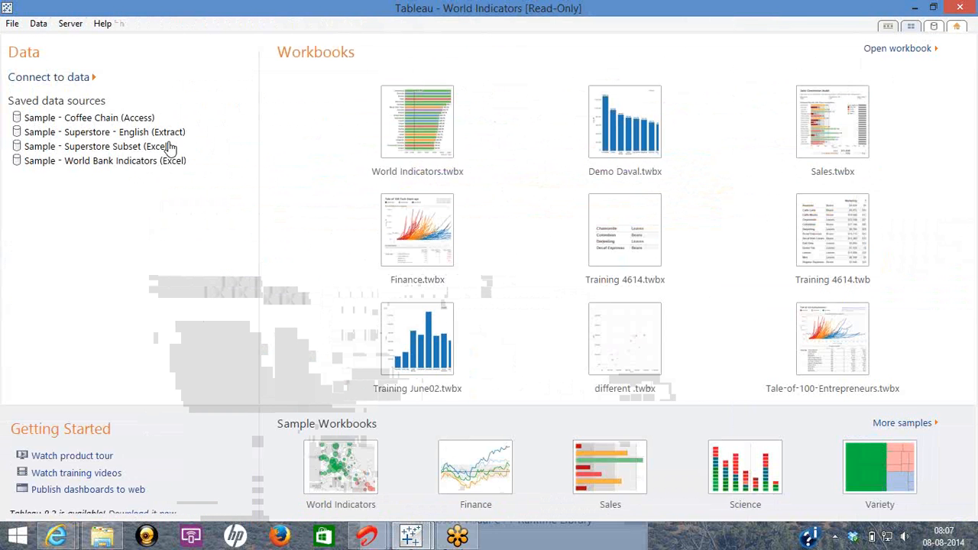
mouse_move(99, 145)
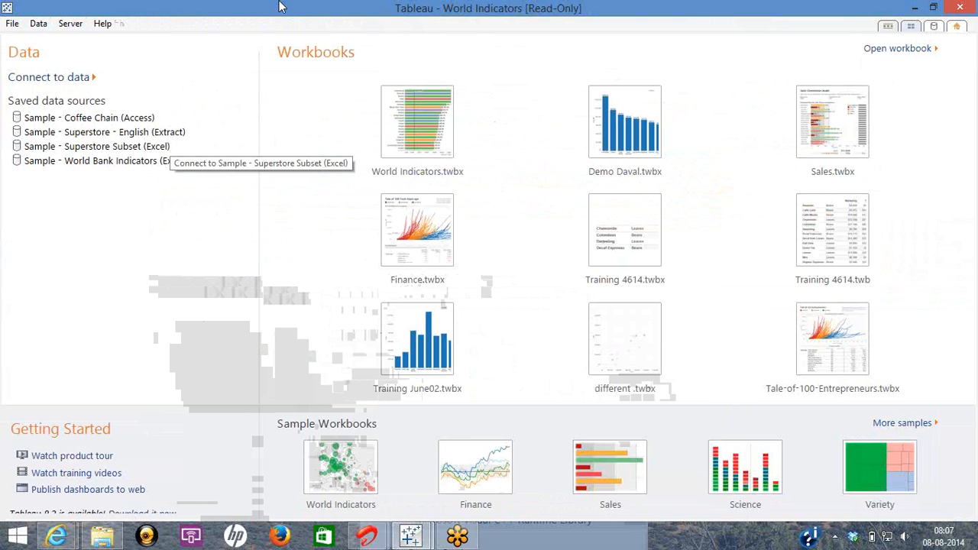
mouse_move(877, 29)
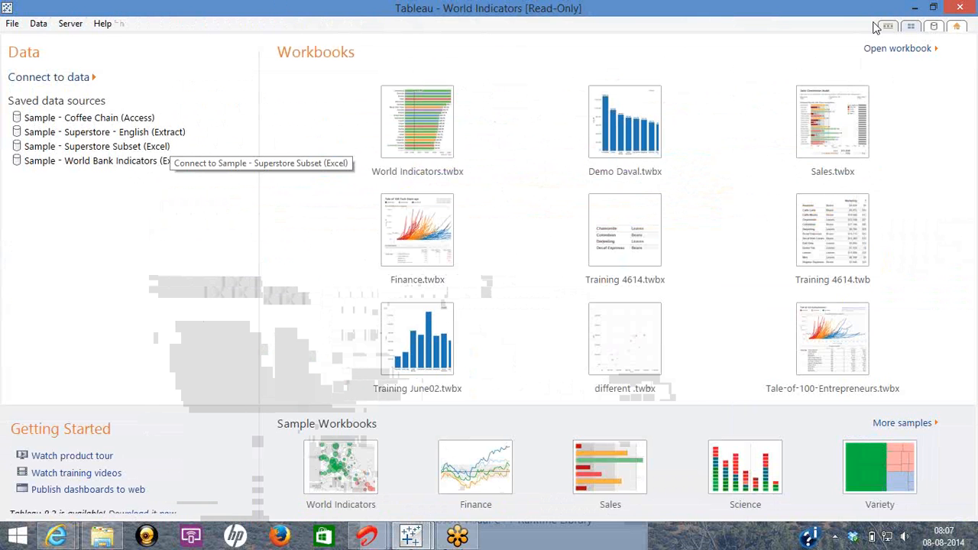
mouse_move(944, 28)
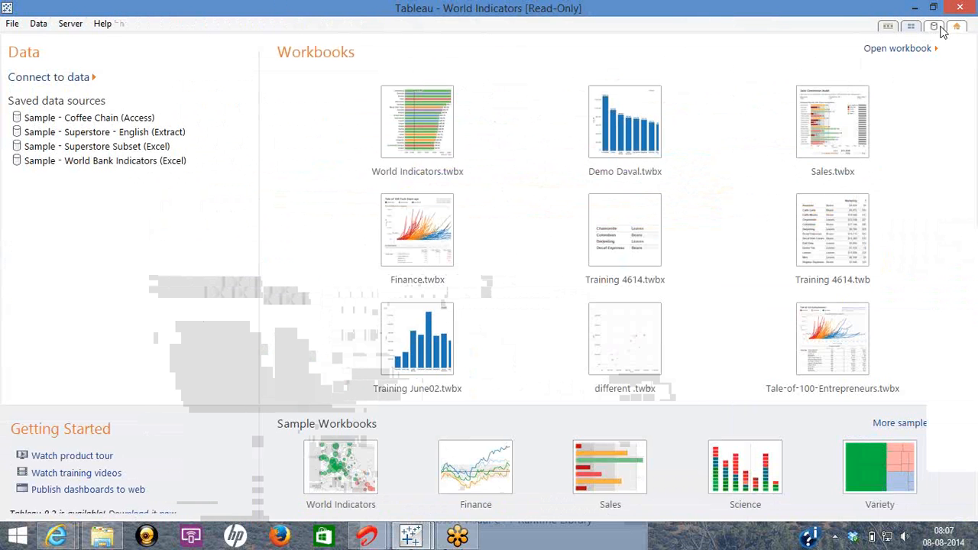
click(49, 76)
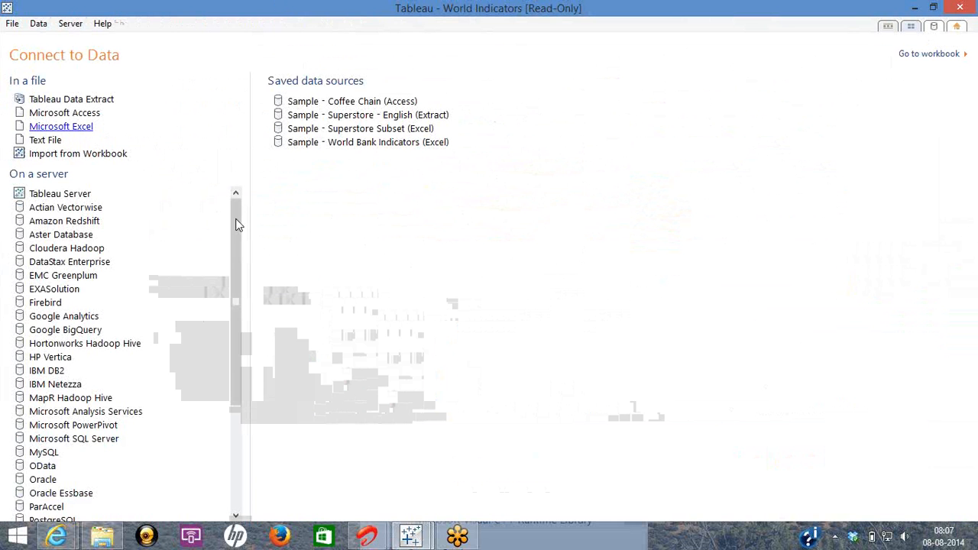
scroll(down, 3)
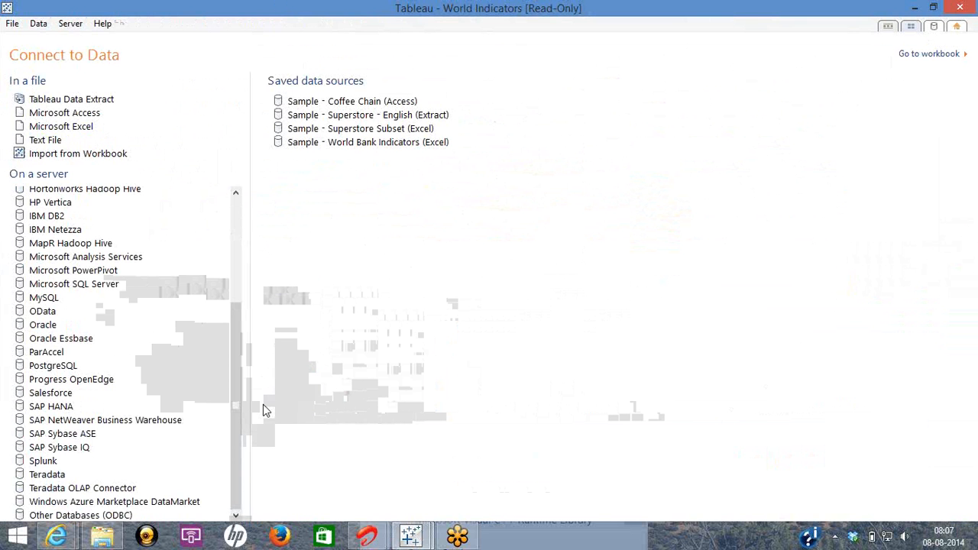
mouse_move(132, 168)
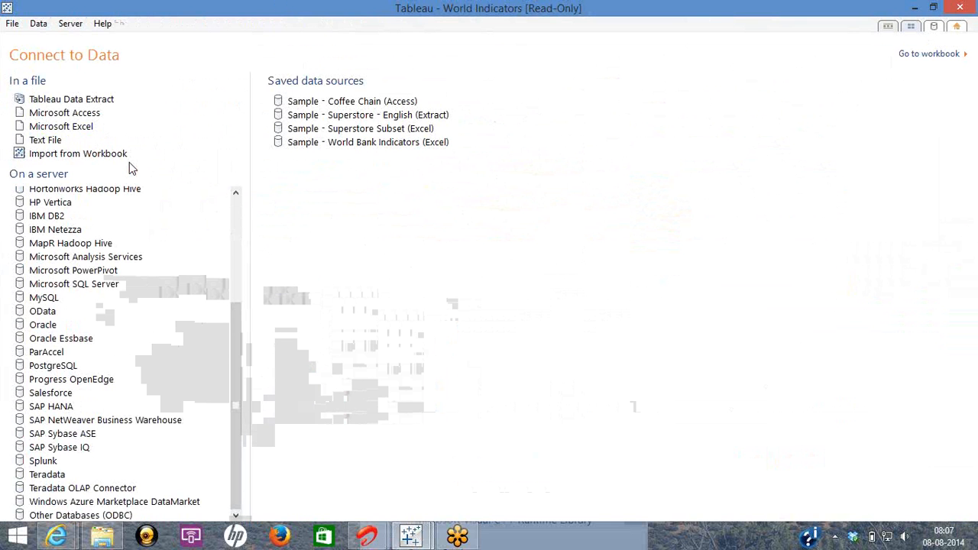
mouse_move(897, 32)
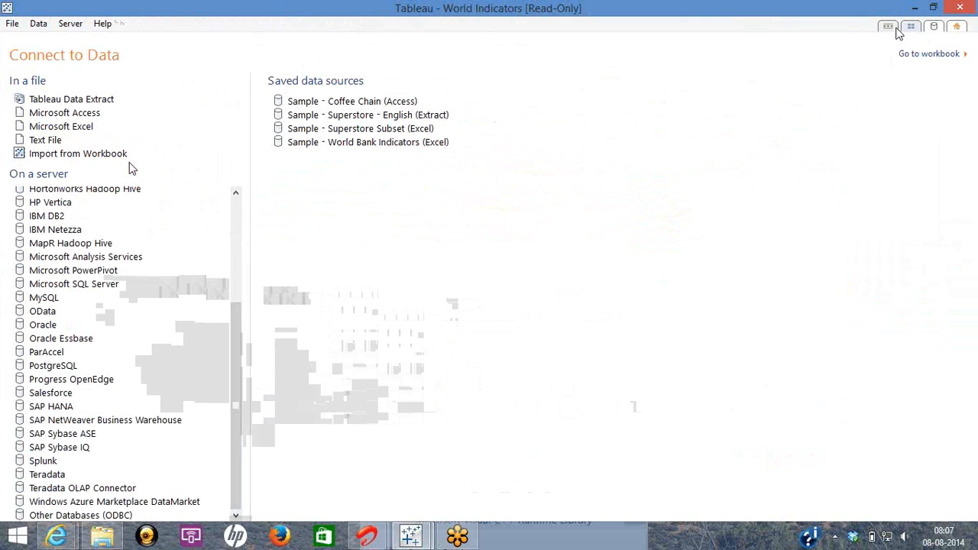
Step: Go to the empty Book3 Sheet 1 and collapse the Show Me panel
click(929, 53)
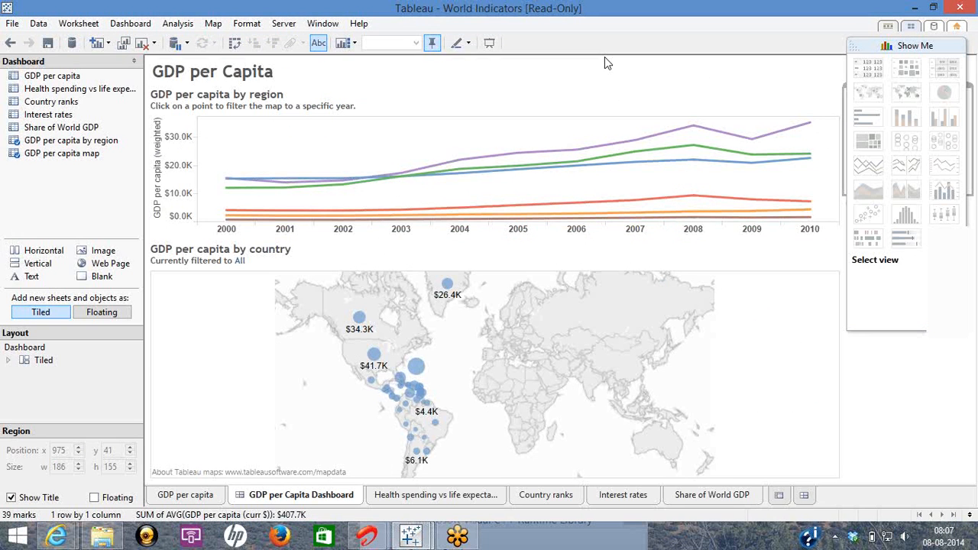
mouse_move(4, 26)
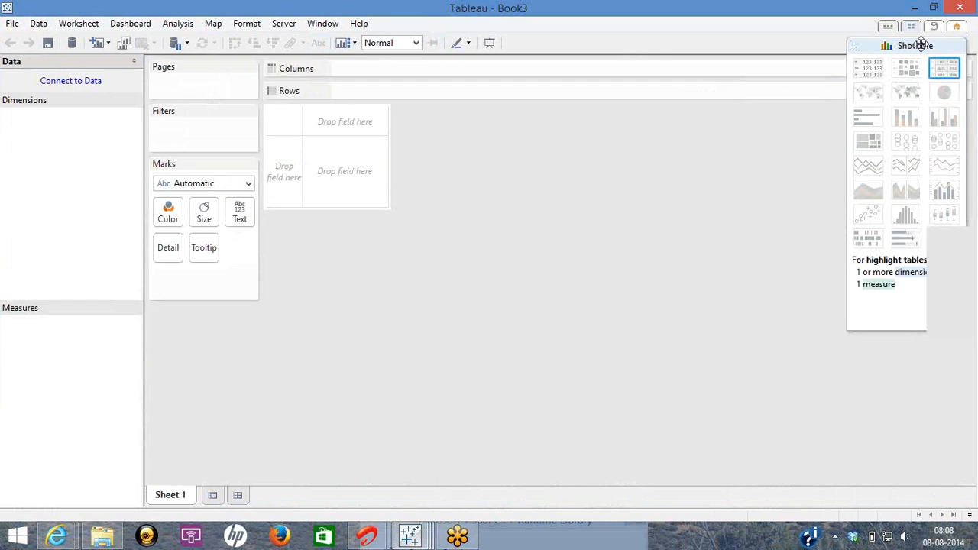
click(914, 45)
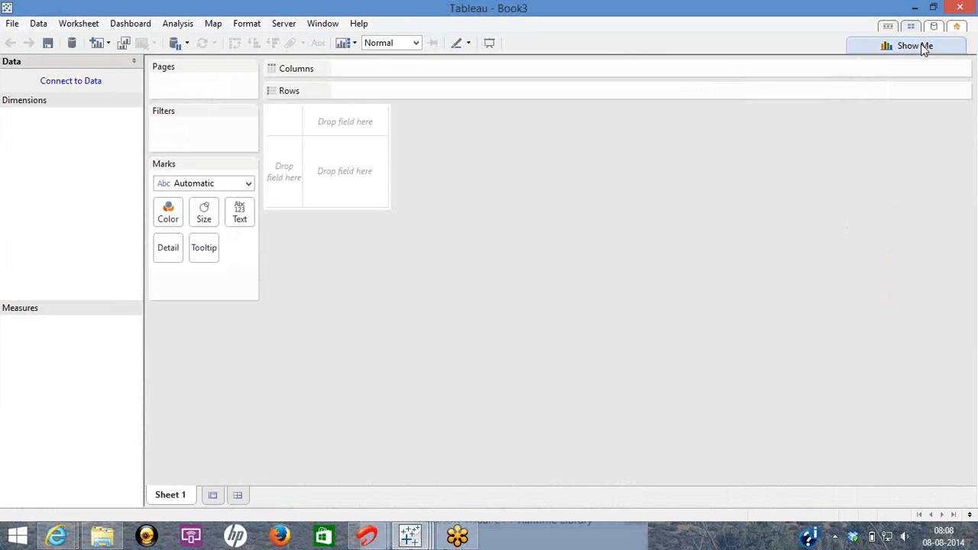
mouse_move(71, 81)
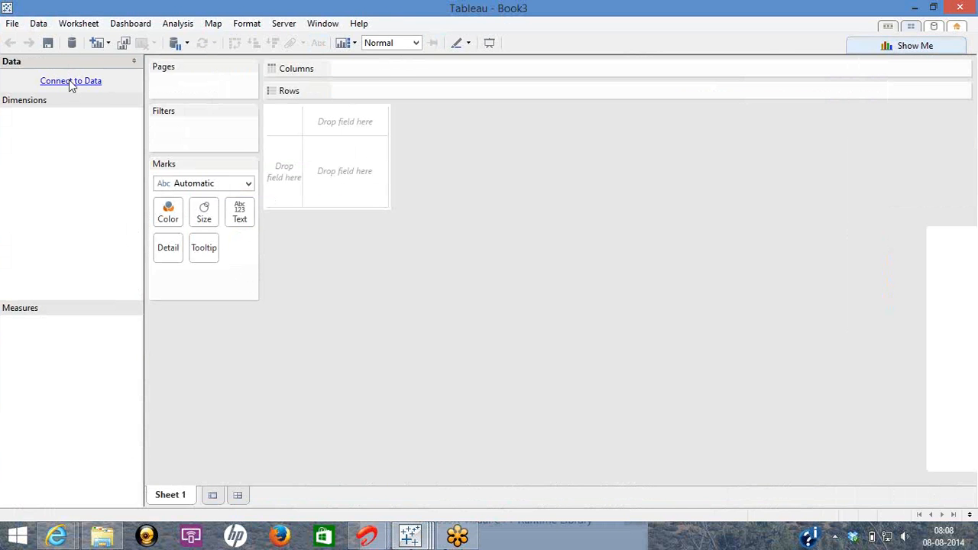
click(70, 80)
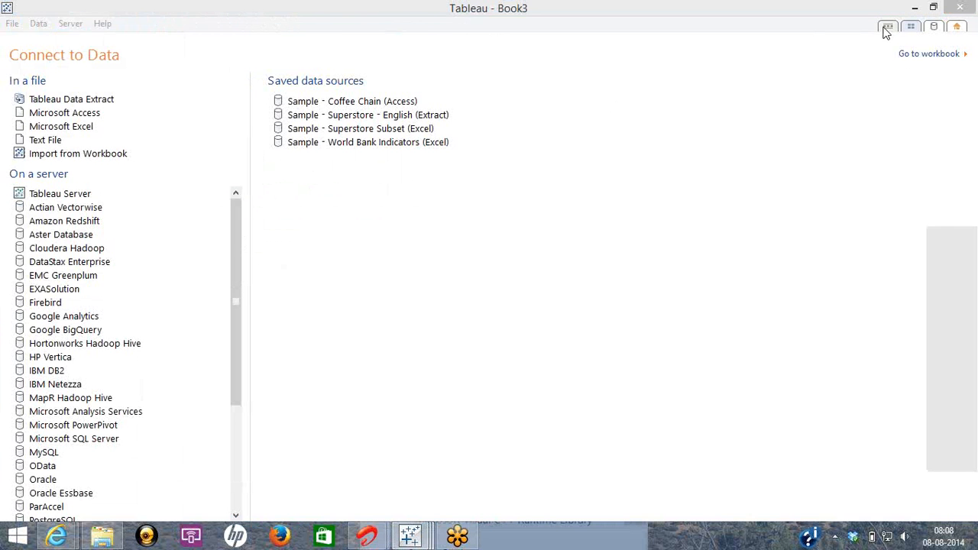
click(929, 53)
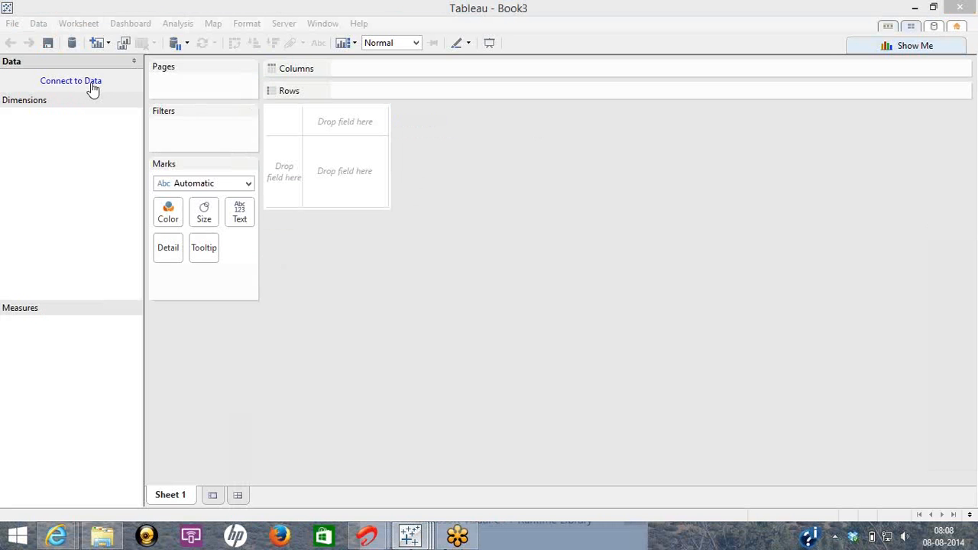
mouse_move(131, 7)
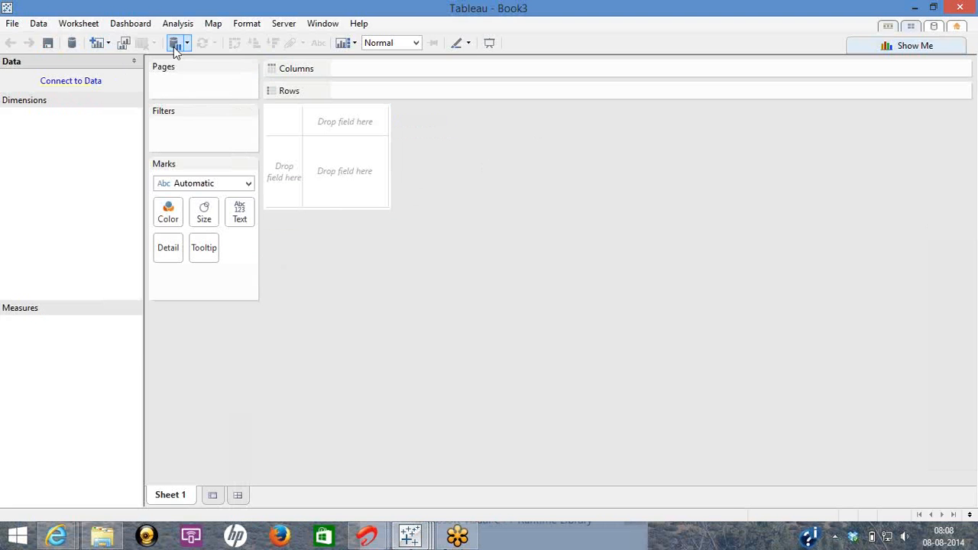
Step: Browse the menus and open Analysis to view Totals, Forecast and Trend Lines
click(12, 23)
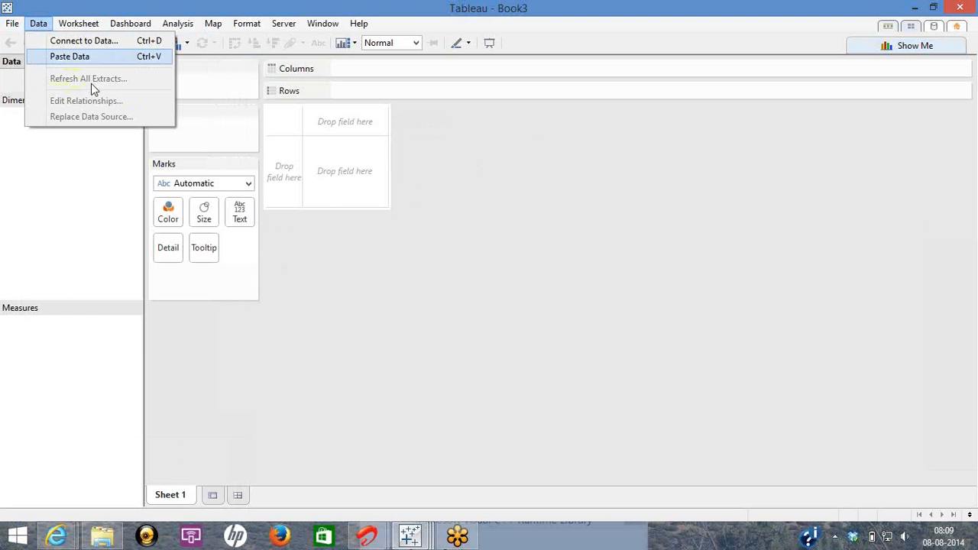
mouse_move(88, 79)
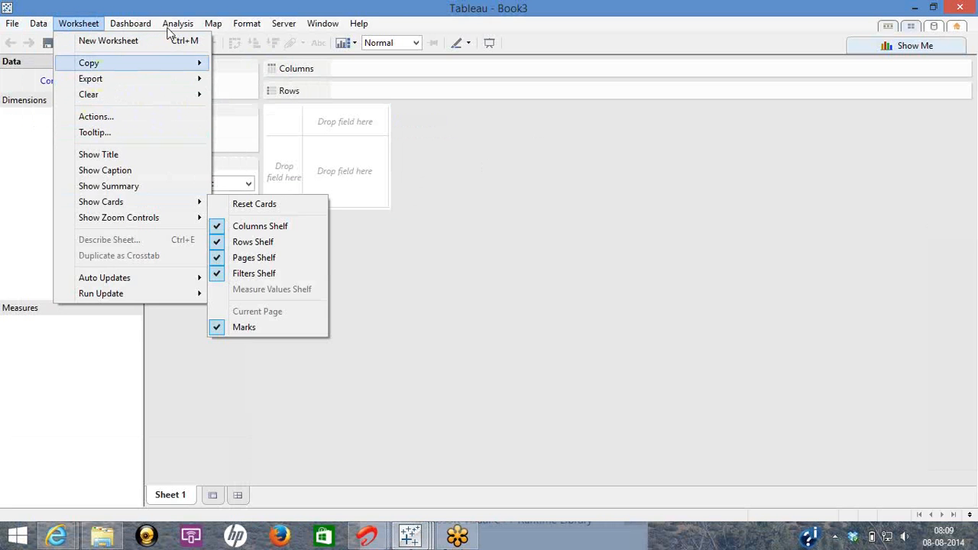
click(178, 23)
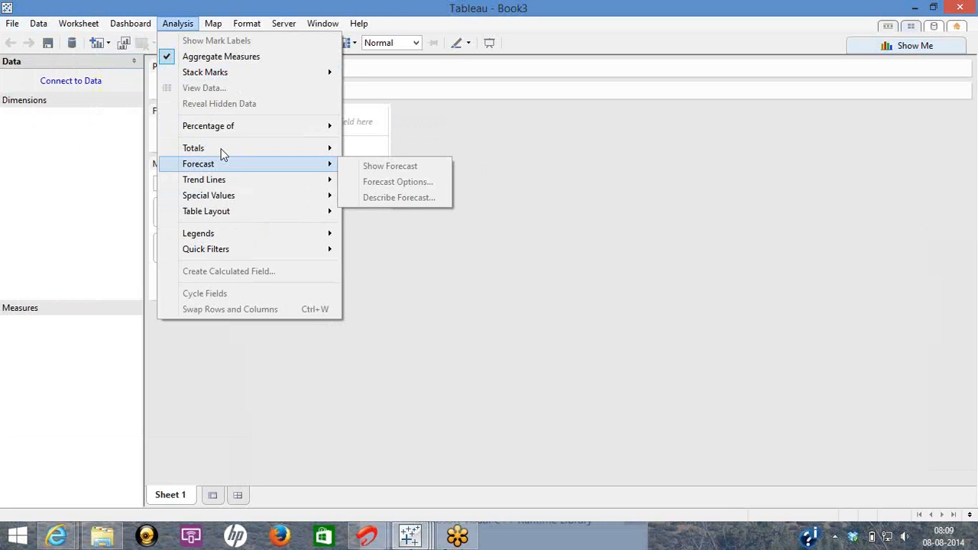
mouse_move(193, 149)
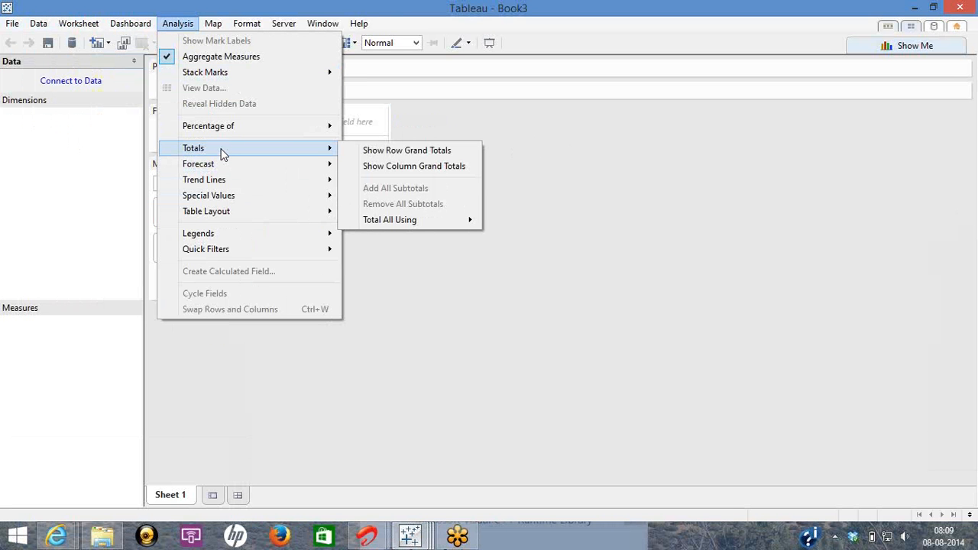
mouse_move(222, 168)
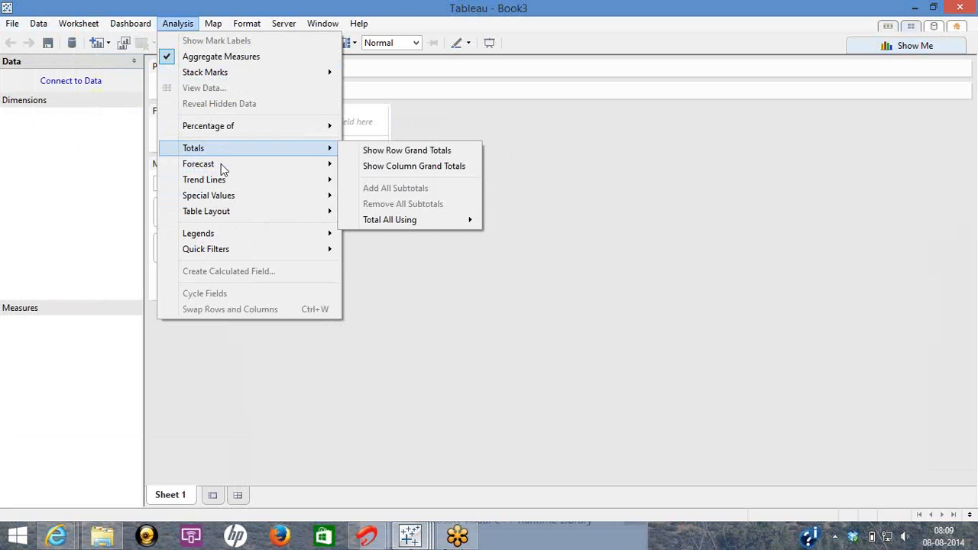
mouse_move(204, 179)
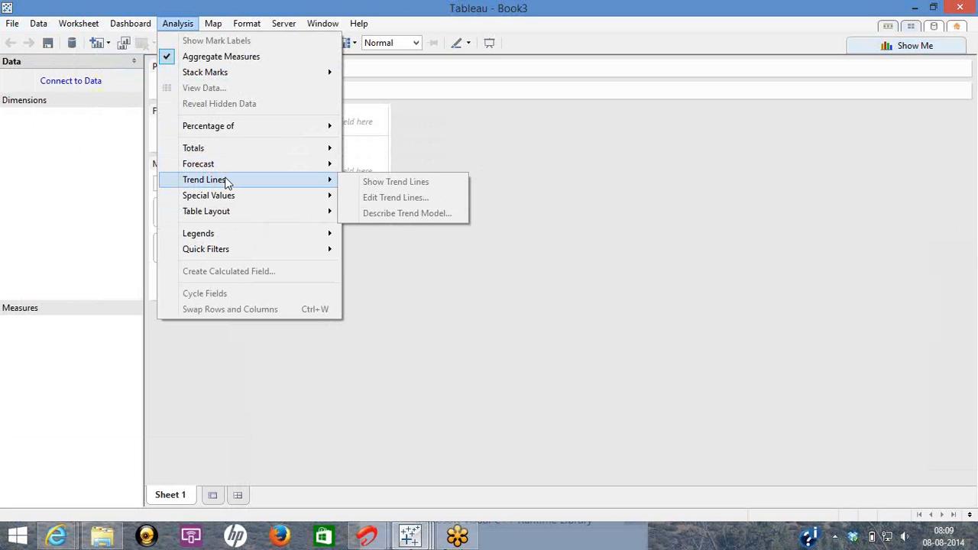
mouse_move(600, 158)
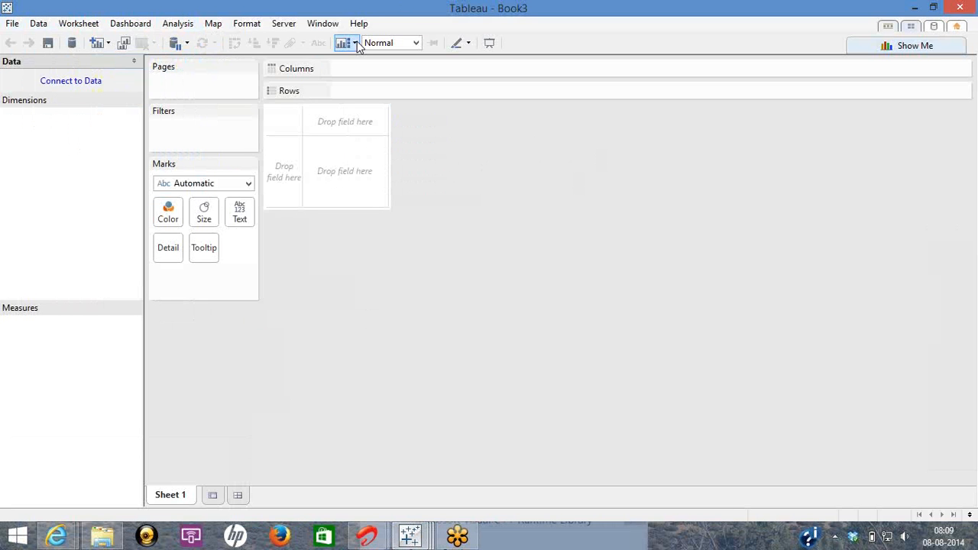
mouse_move(749, 59)
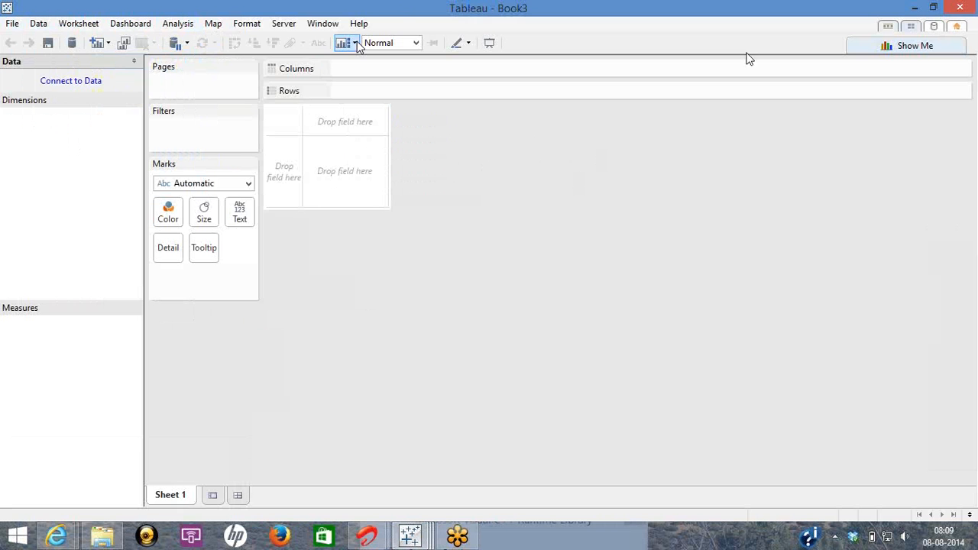
mouse_move(973, 277)
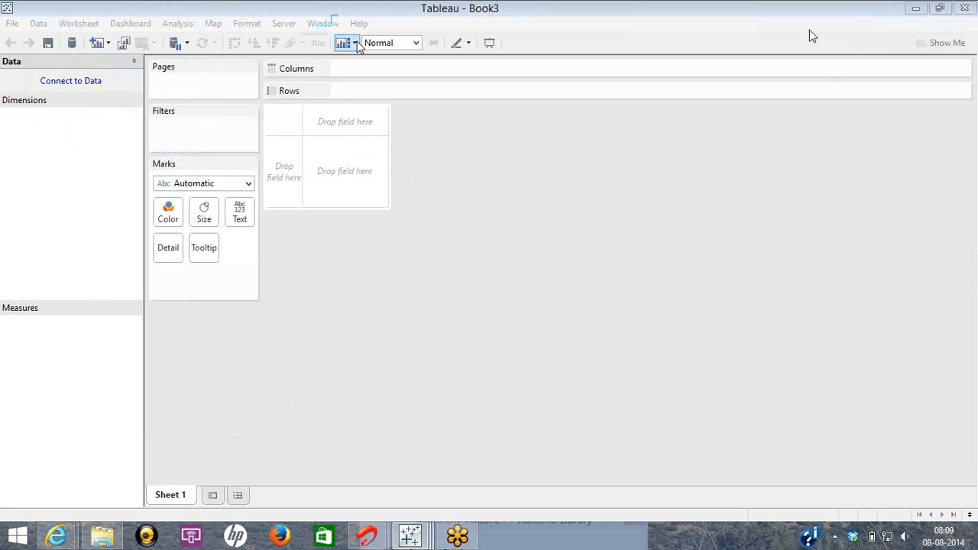
mouse_move(825, 143)
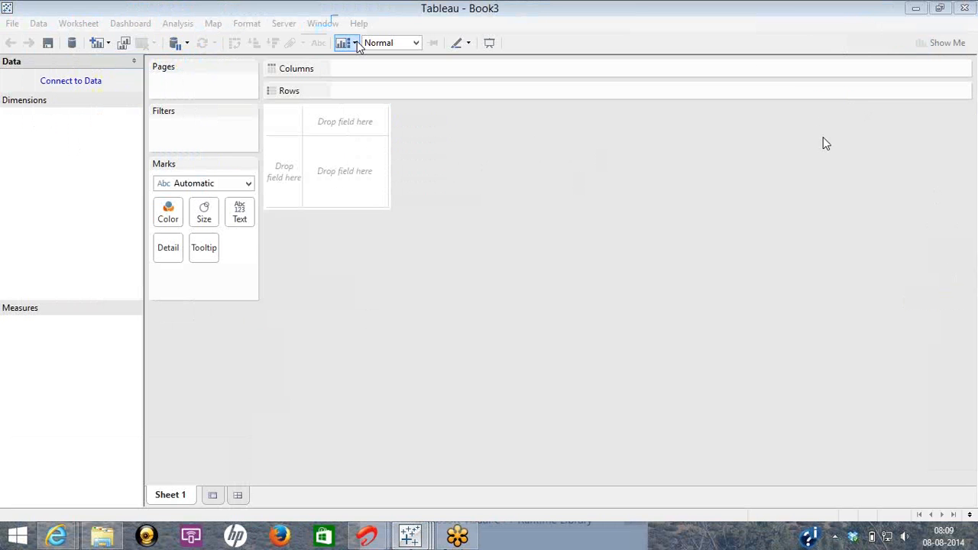